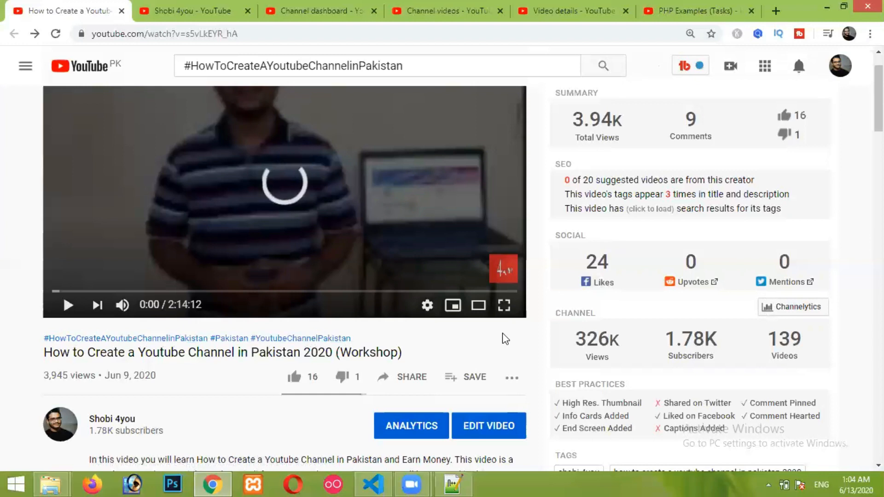
mouse_move(478, 338)
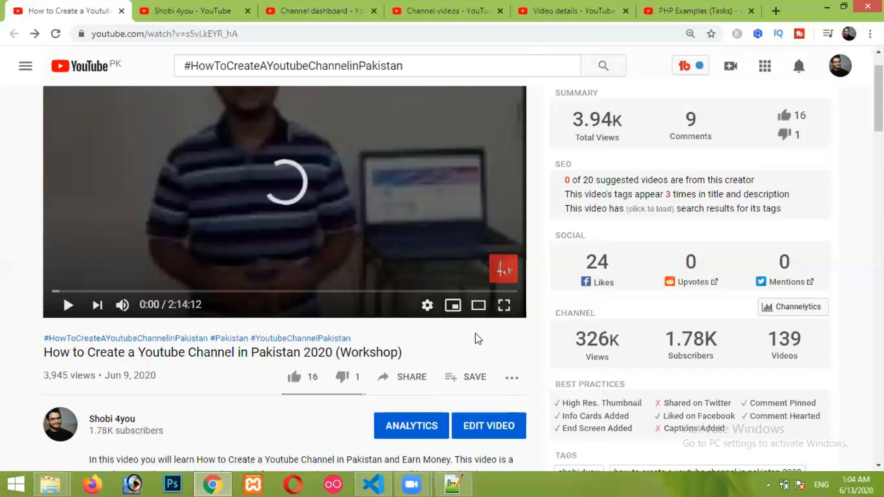
mouse_move(377, 345)
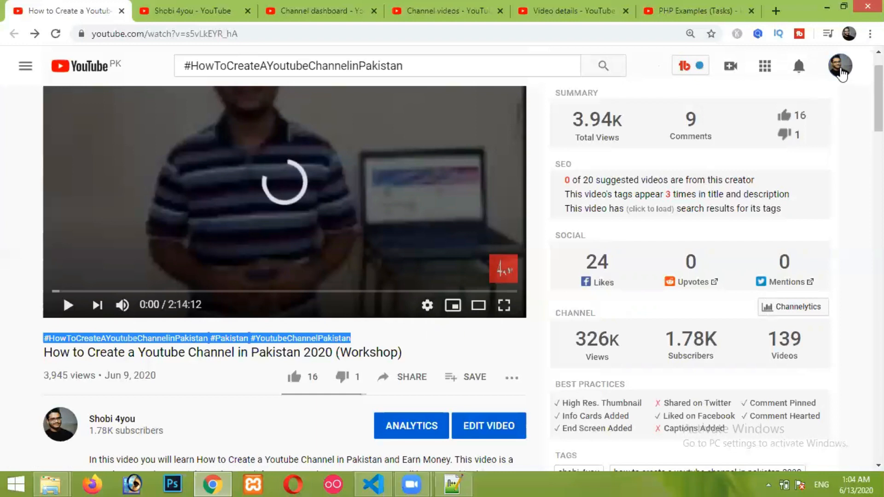
Step: Go to your own channel page from the profile avatar's account menu
click(839, 65)
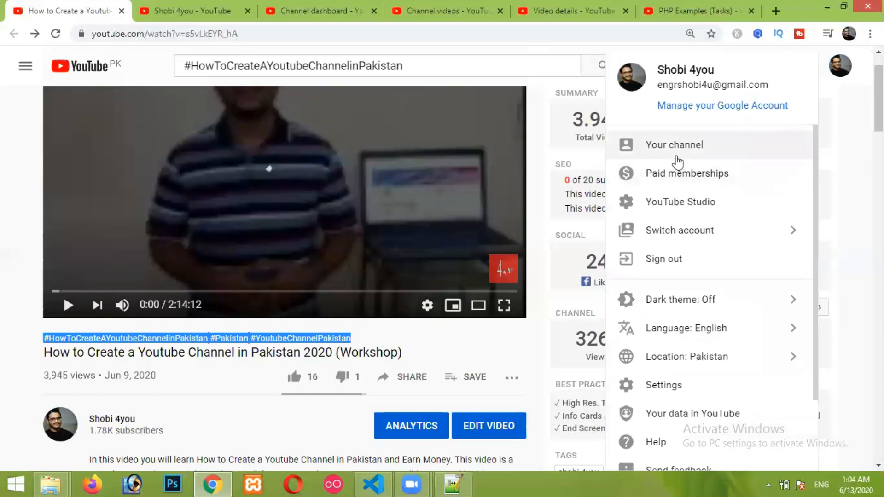
click(674, 145)
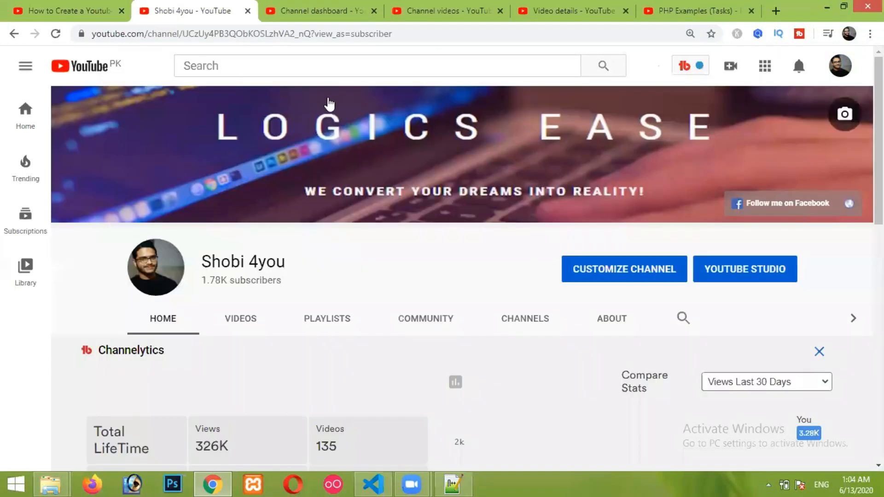
mouse_move(548, 209)
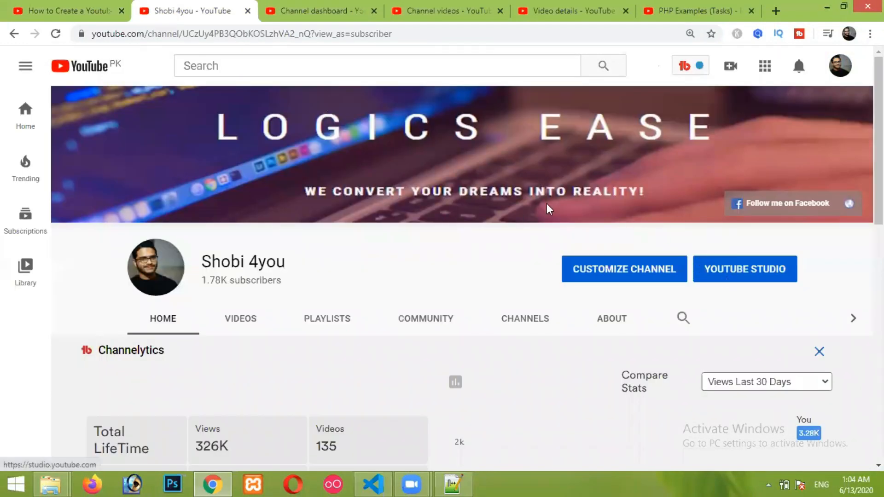
Step: Open the channel in YouTube Studio and show its uploaded videos list
click(315, 11)
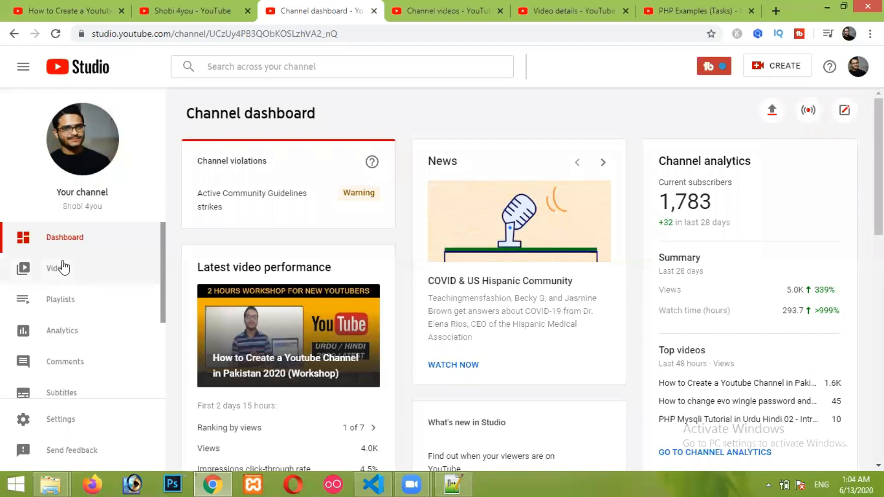
click(57, 268)
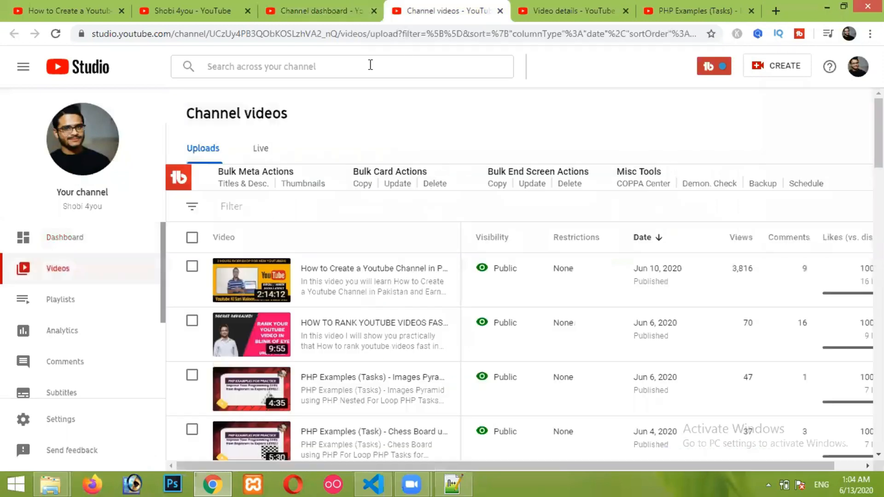
mouse_move(338, 221)
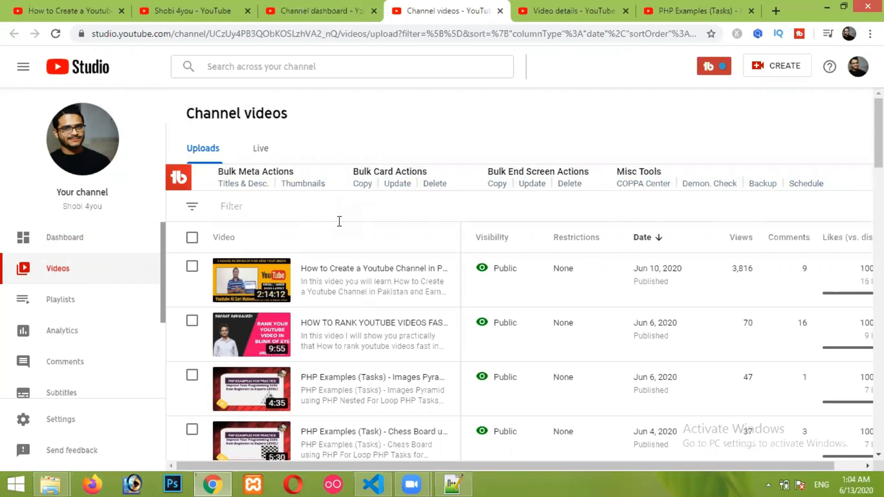
mouse_move(315, 348)
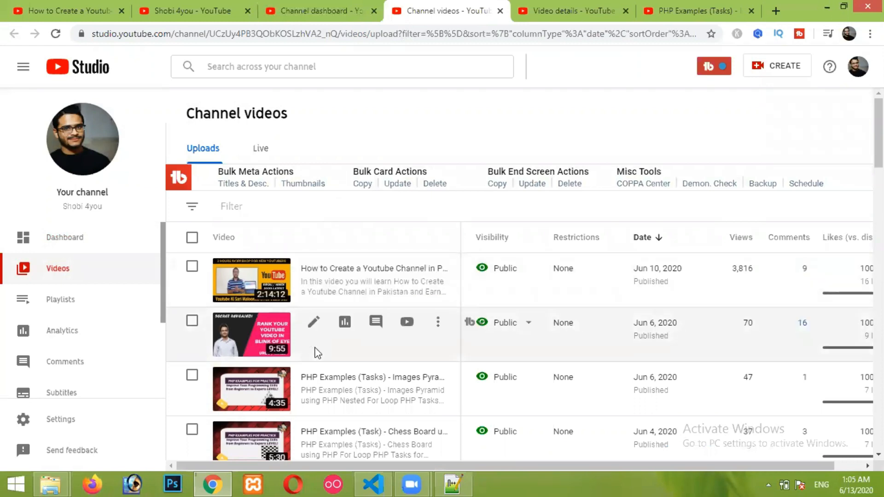
mouse_move(314, 383)
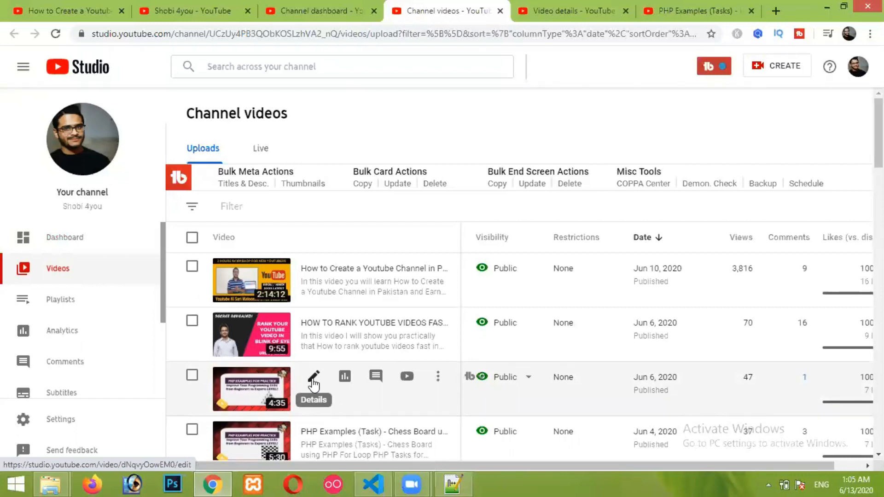
Step: Open the PHP Images Pyramid video's details and description, then view its watch page
click(314, 377)
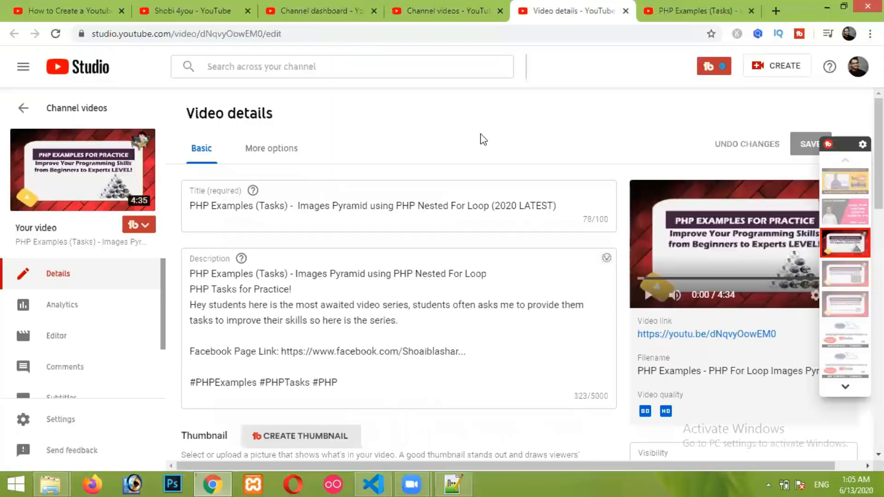
click(355, 380)
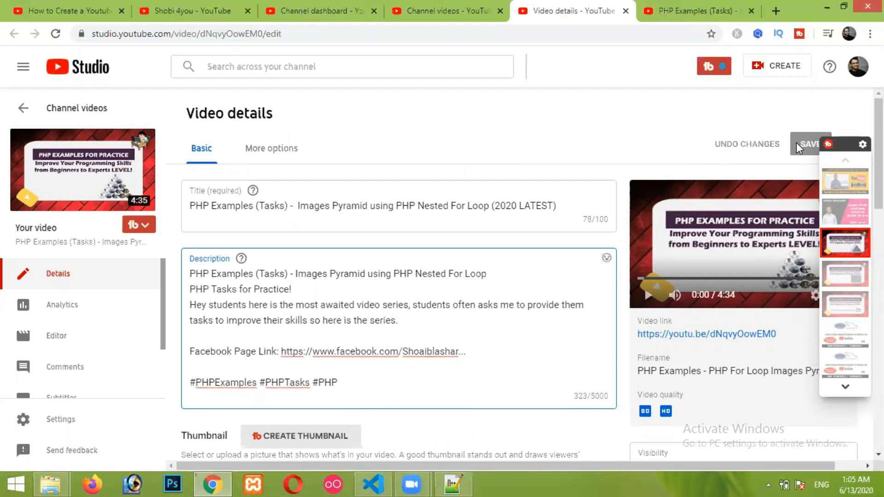
mouse_move(667, 32)
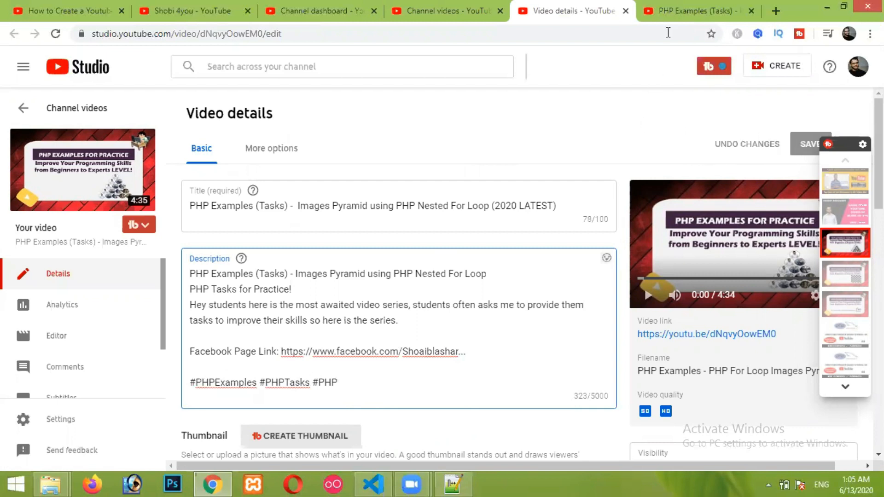
click(697, 10)
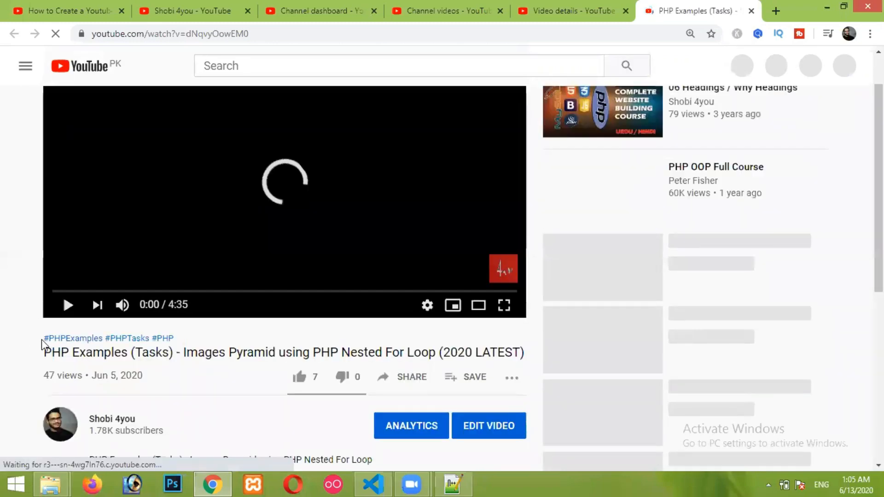